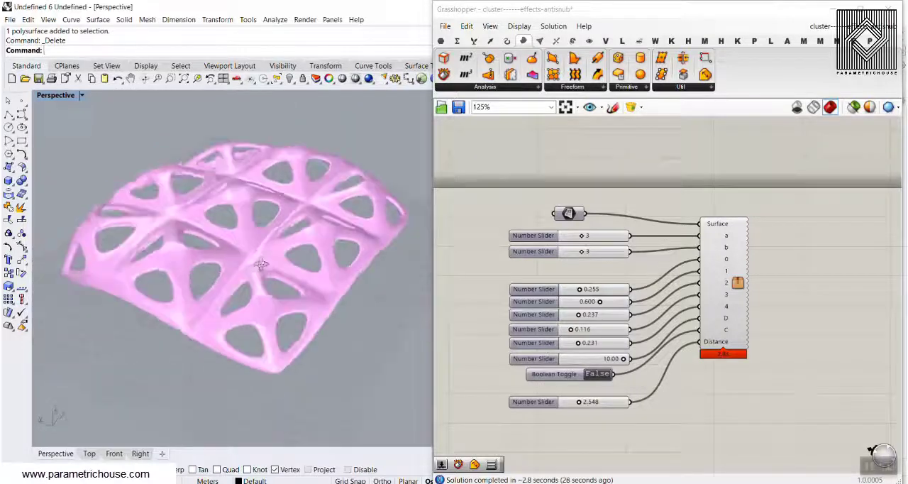
Raise the two pattern count sliders from 3 to 5 for a denser lattice
{"action": "left_click_drag", "start_coordinate": [261, 264], "coordinate": [238, 214]}
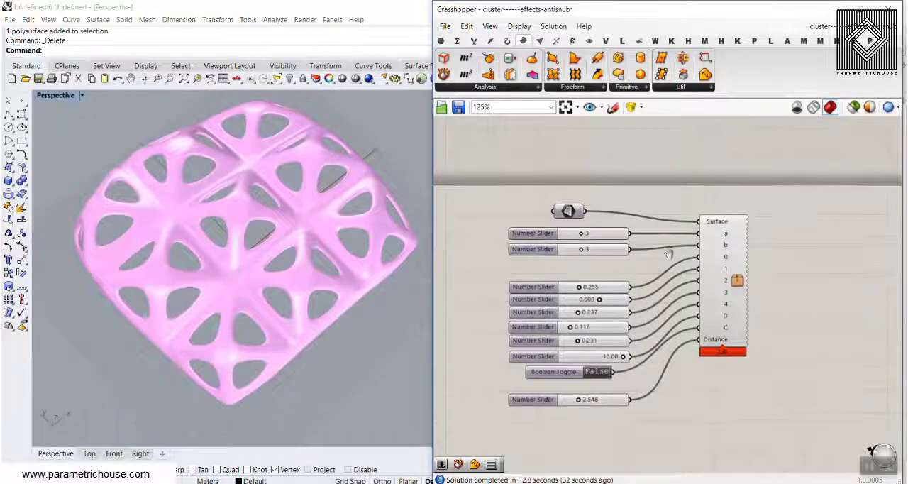
{"action": "scroll", "scroll_direction": "up", "scroll_amount": 3}
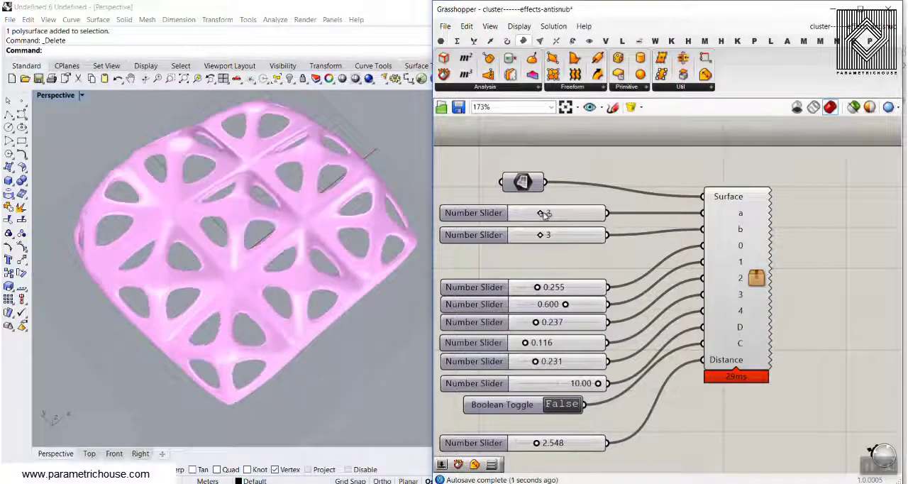
{"action": "left_click_drag", "start_coordinate": [546, 235], "coordinate": [556, 235]}
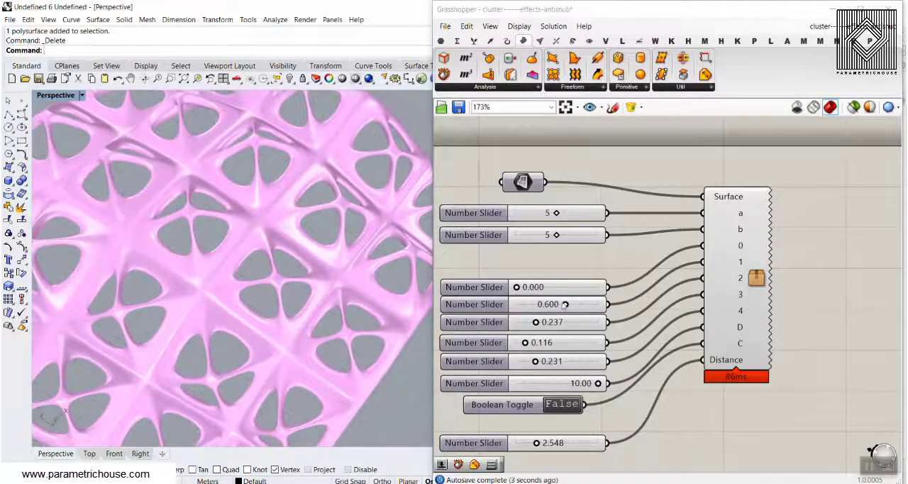
Adjust the shape sliders to 0.000, 0.184 and 0.000 for spiky, star-like struts
{"action": "left_click_drag", "start_coordinate": [565, 303], "coordinate": [533, 304]}
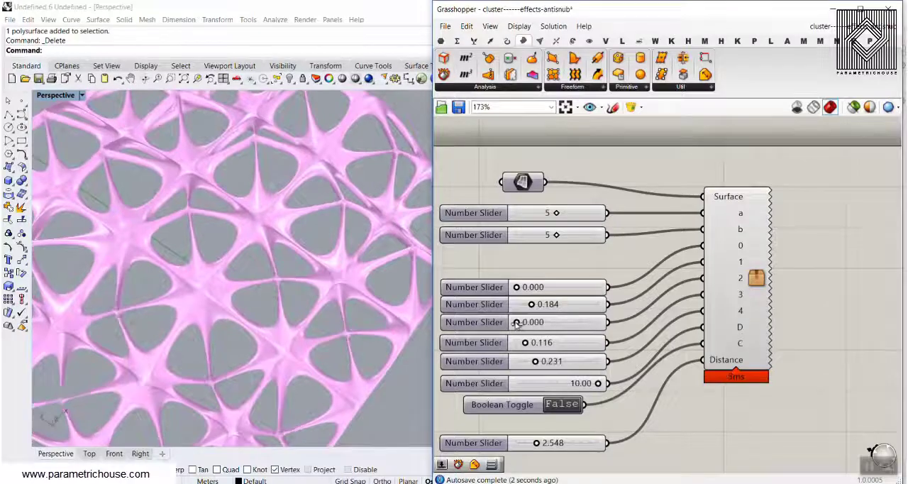
{"action": "left_click_drag", "start_coordinate": [517, 322], "coordinate": [561, 322]}
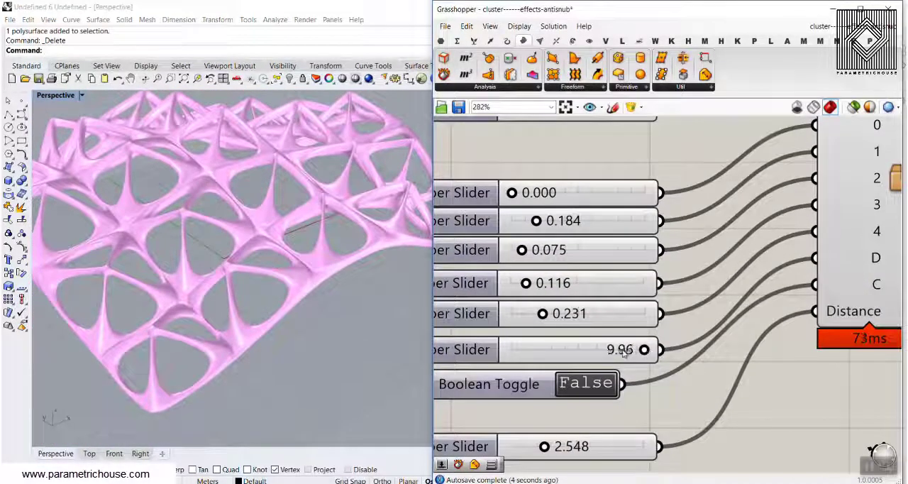
Lower the height slider to about 6.17, preview the closed-mesh toggle, then turn it back off
{"action": "left_click_drag", "start_coordinate": [644, 349], "coordinate": [575, 349]}
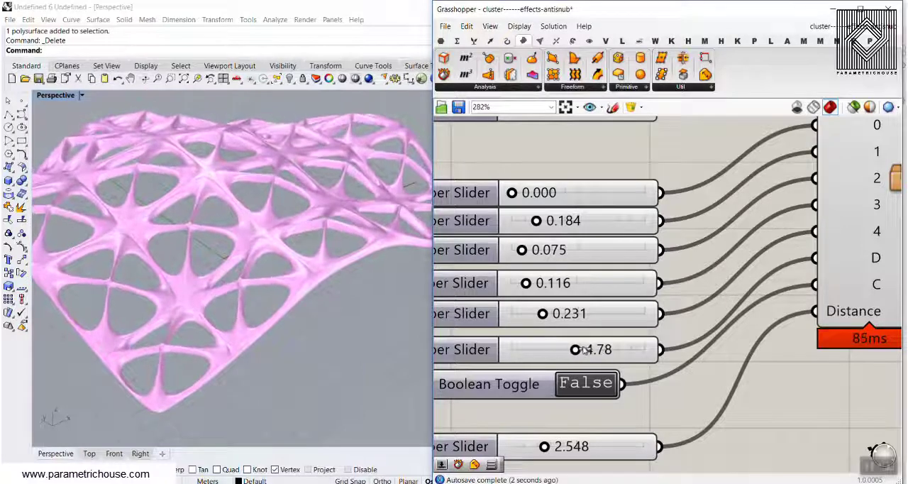
{"action": "left_click", "coordinate": [584, 383]}
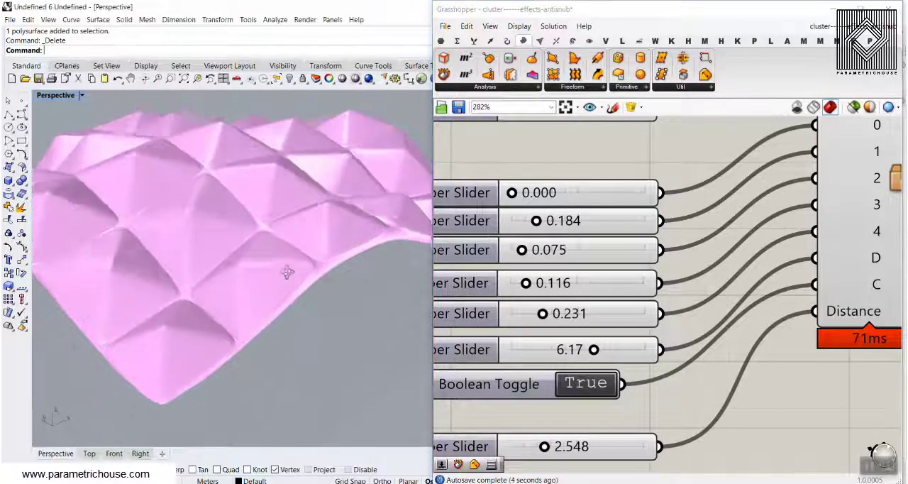
{"action": "left_click_drag", "start_coordinate": [287, 274], "coordinate": [258, 265]}
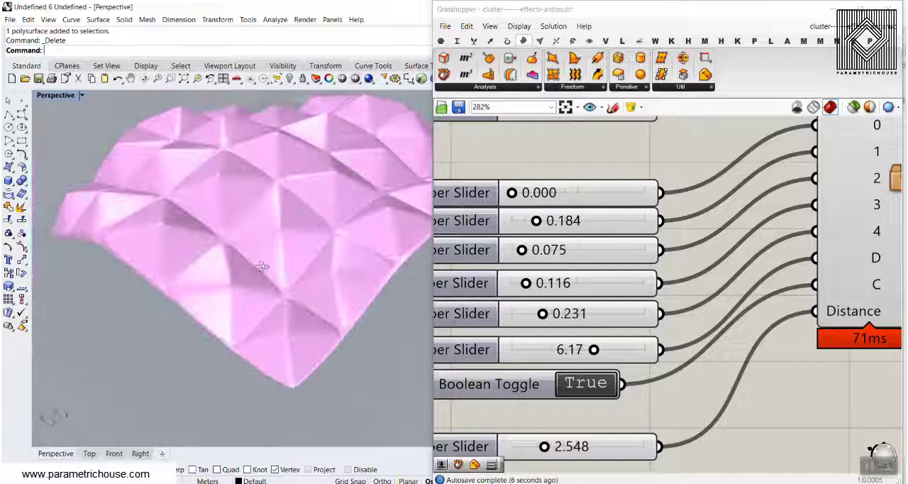
{"action": "left_click", "coordinate": [584, 383]}
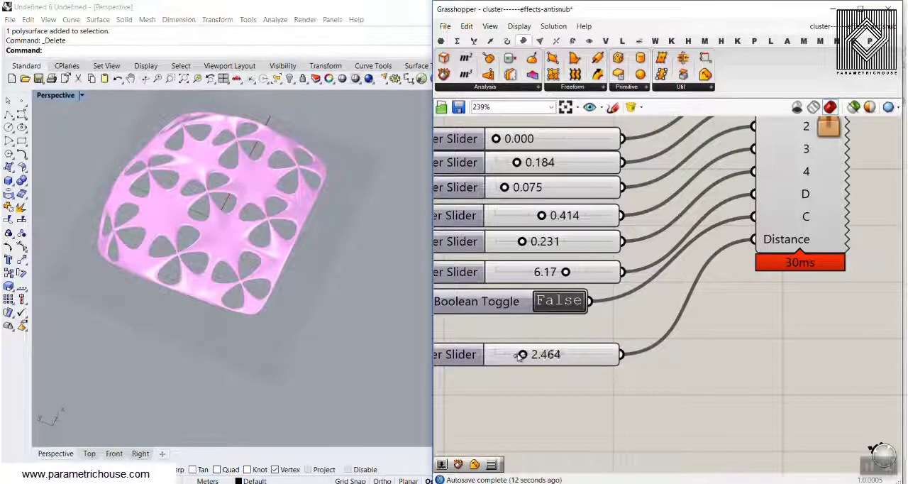
Raise the thickness slider to 3.216 to thicken the lattice mesh
{"action": "left_click_drag", "start_coordinate": [518, 354], "coordinate": [539, 354]}
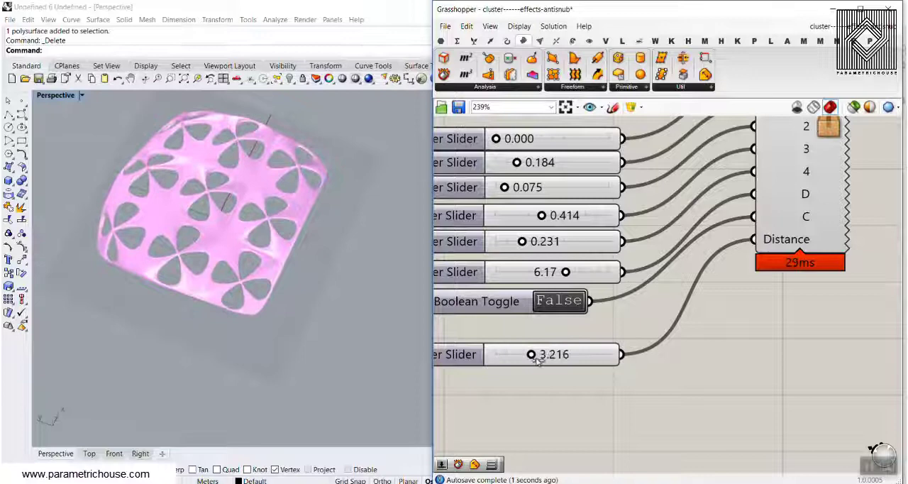